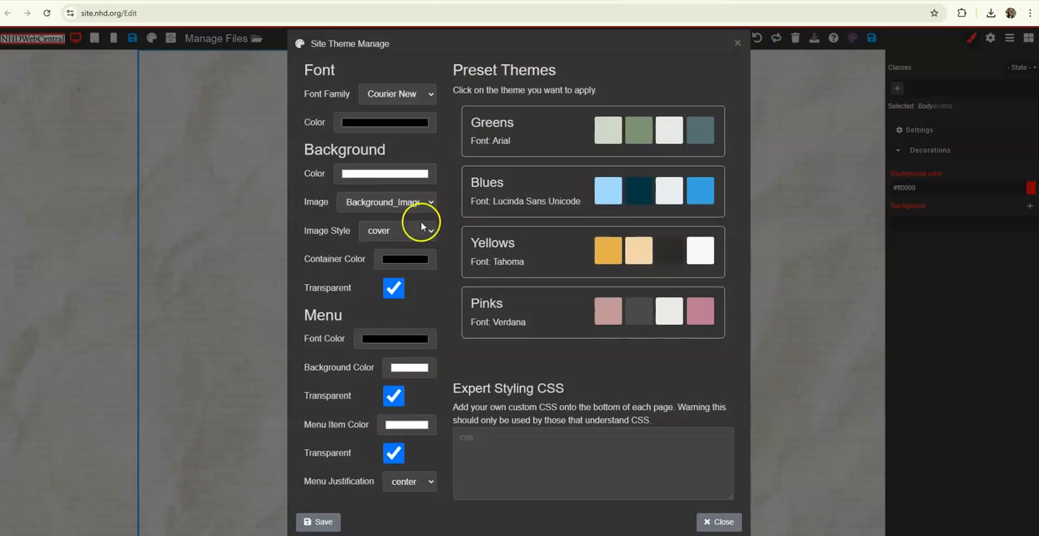
mouse_move(317, 189)
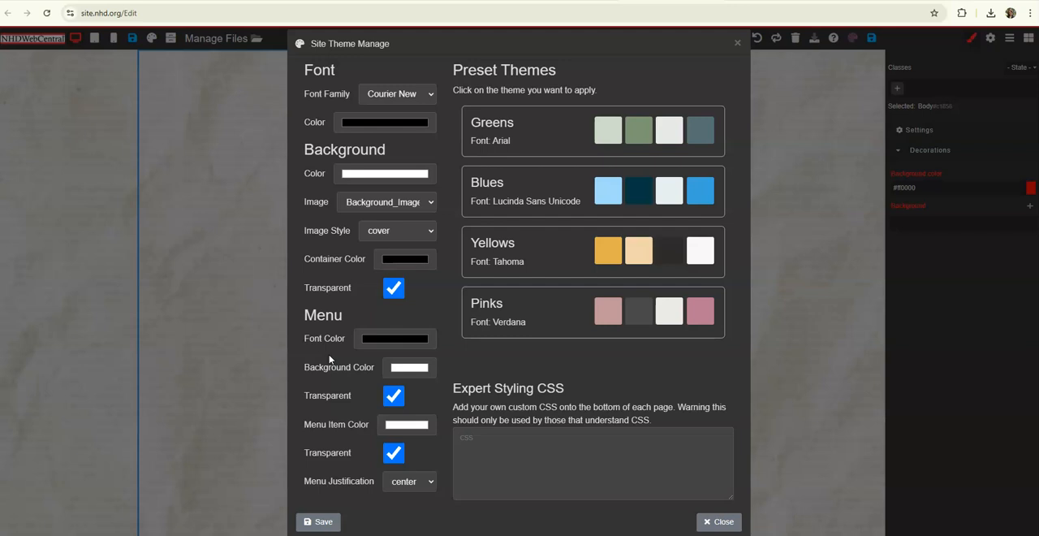
mouse_move(473, 207)
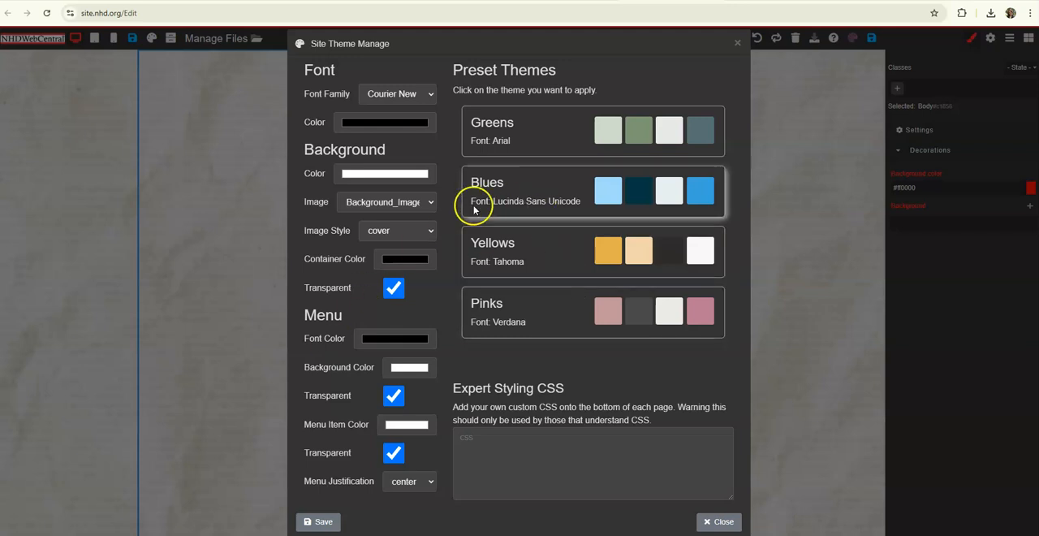
mouse_move(568, 279)
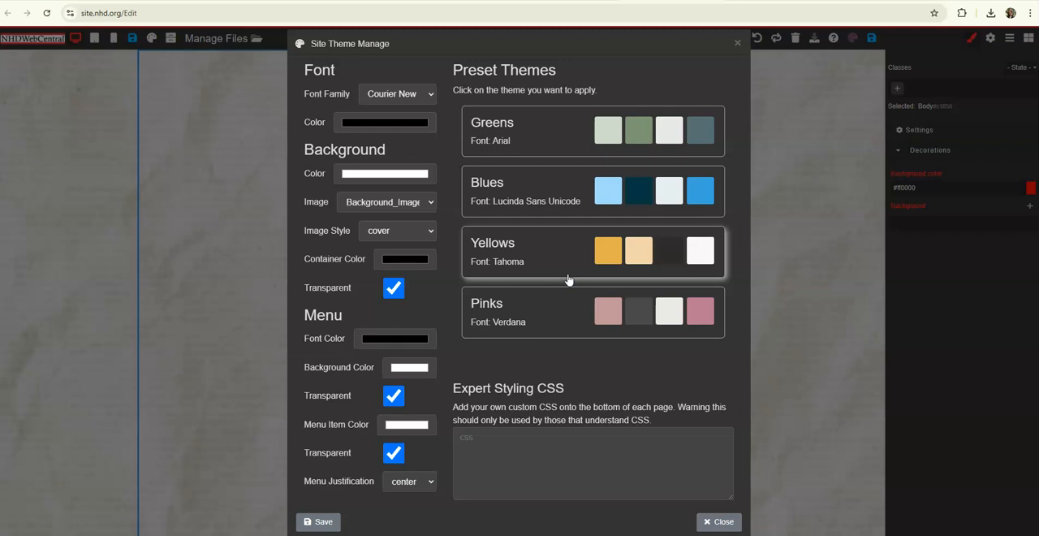
Apply the Blues preset theme, then switch to the Pinks preset with Verdana font.
click(593, 191)
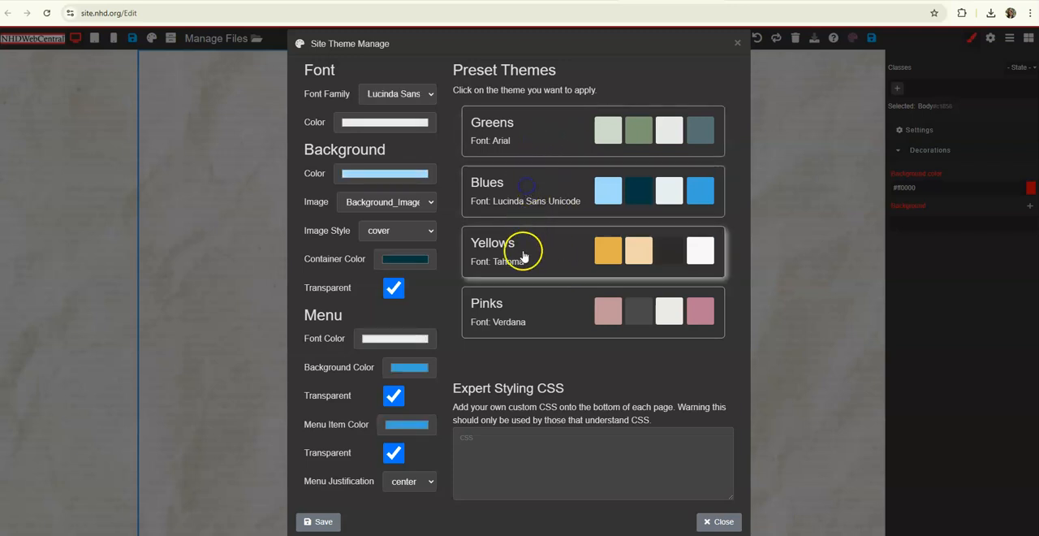
click(593, 312)
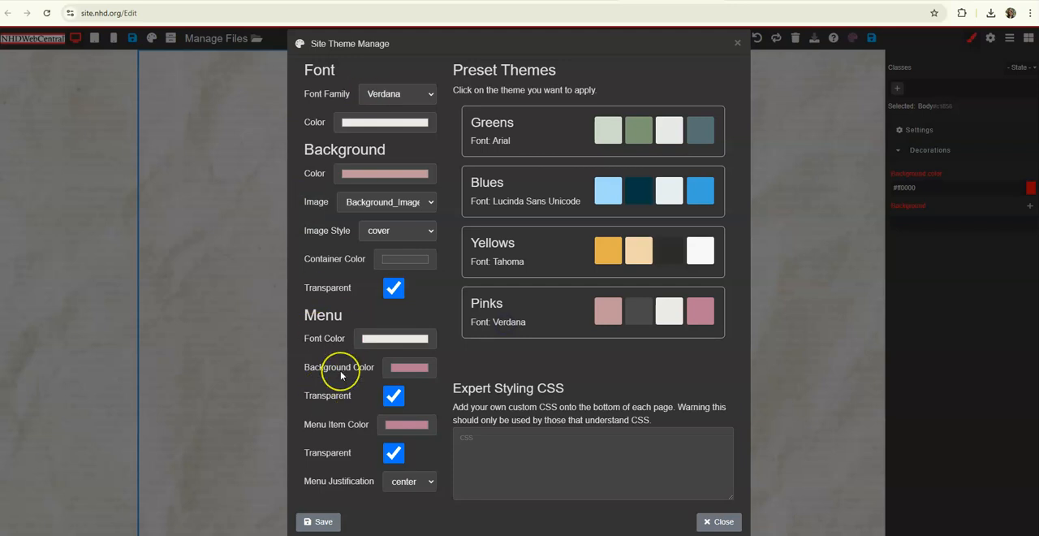
mouse_move(323, 268)
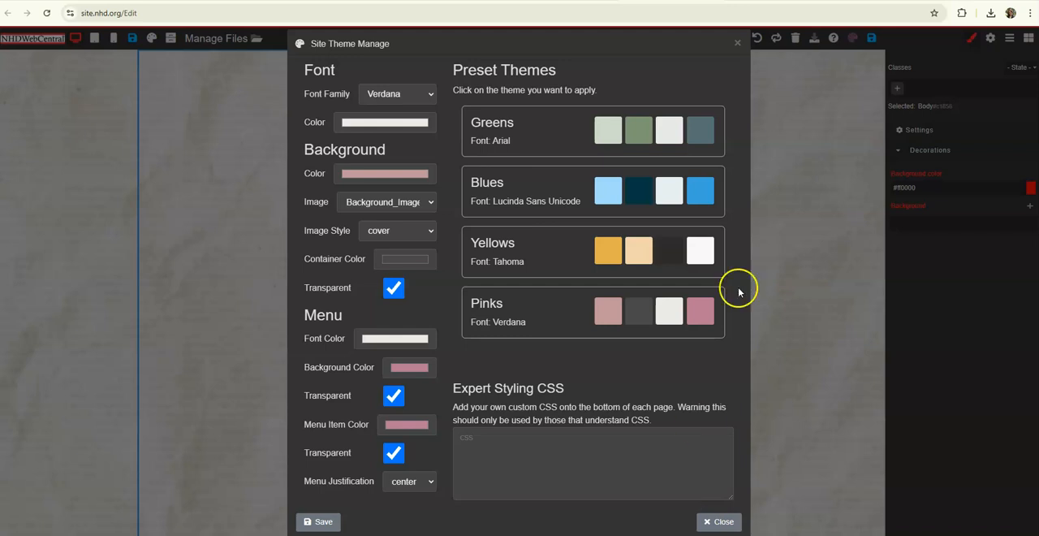
mouse_move(395, 160)
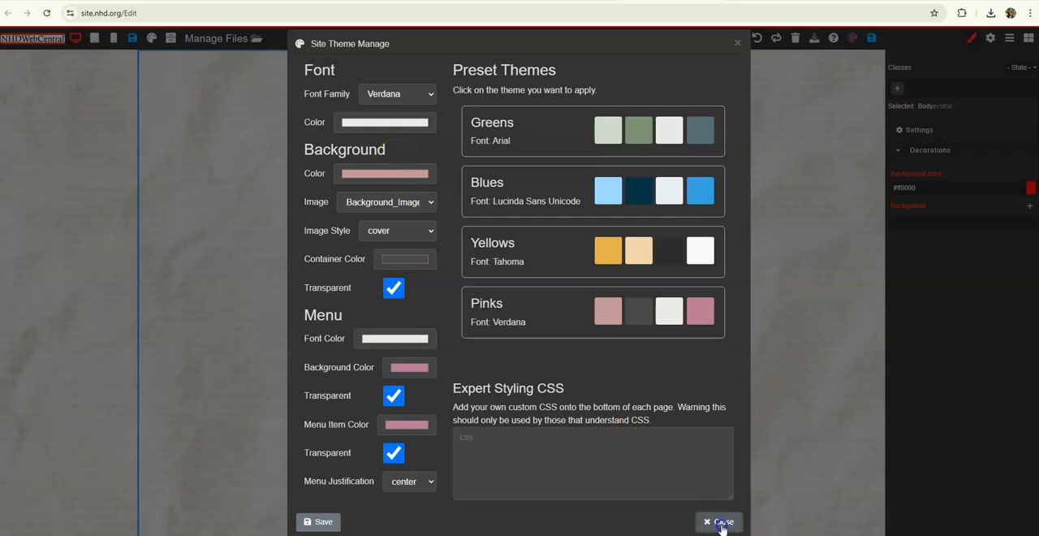
Close theme settings and add a background image layer with the tiled JFK desk photo.
click(718, 522)
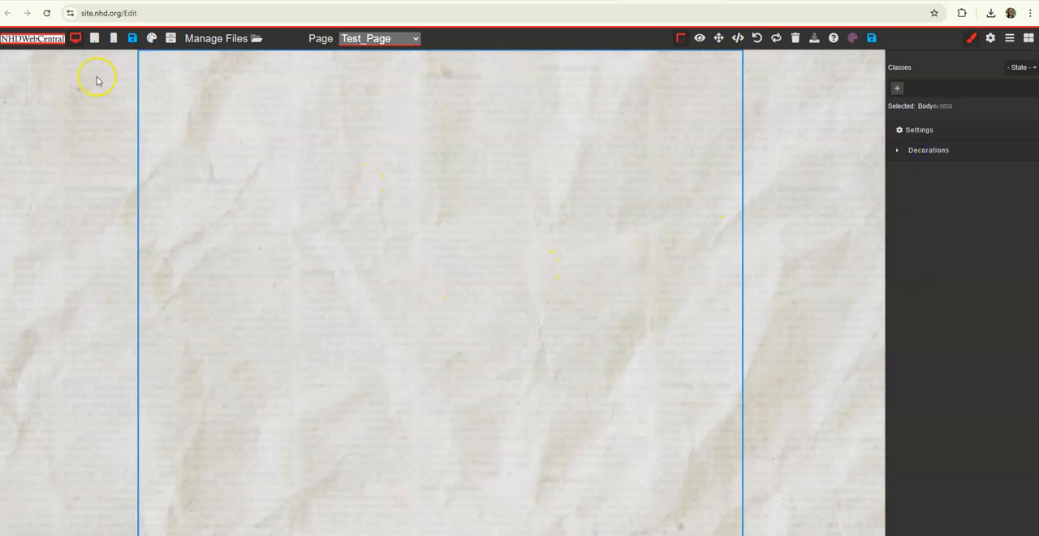
mouse_move(749, 149)
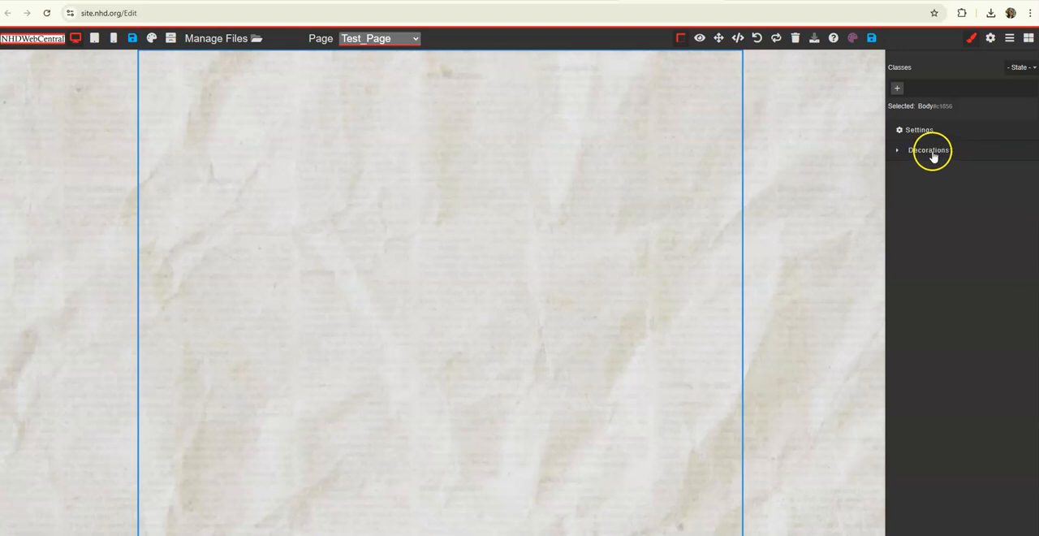
click(930, 149)
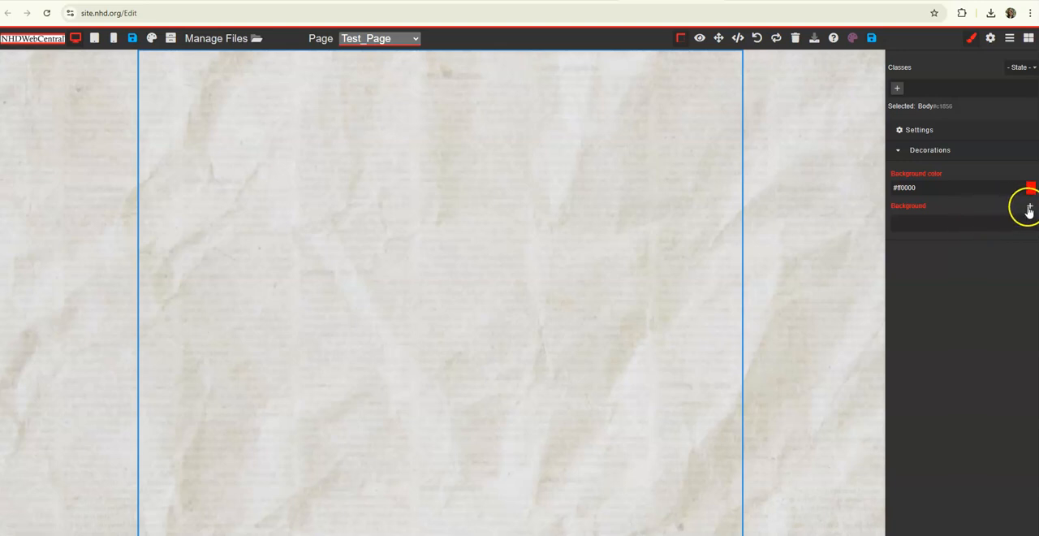
click(1027, 207)
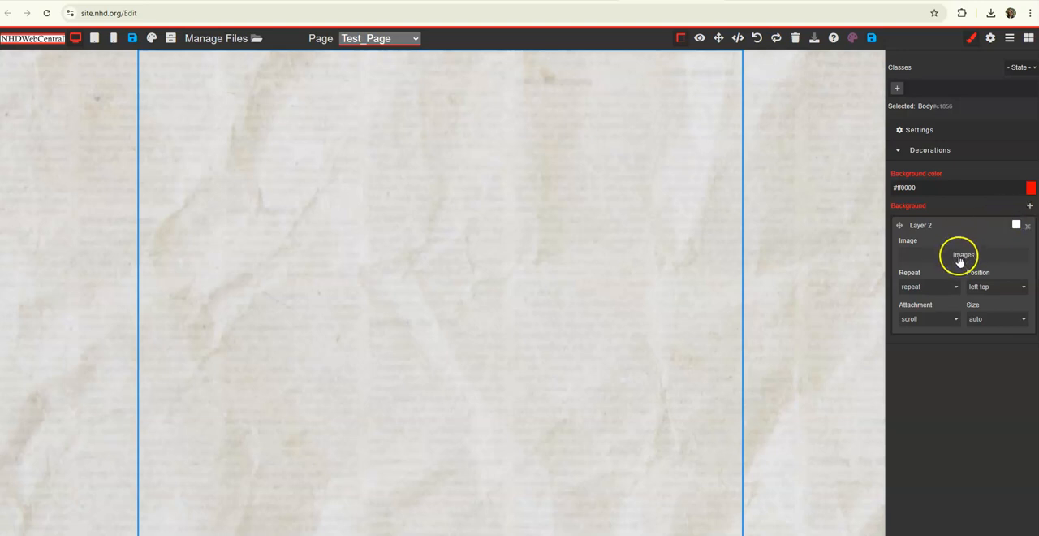
click(963, 255)
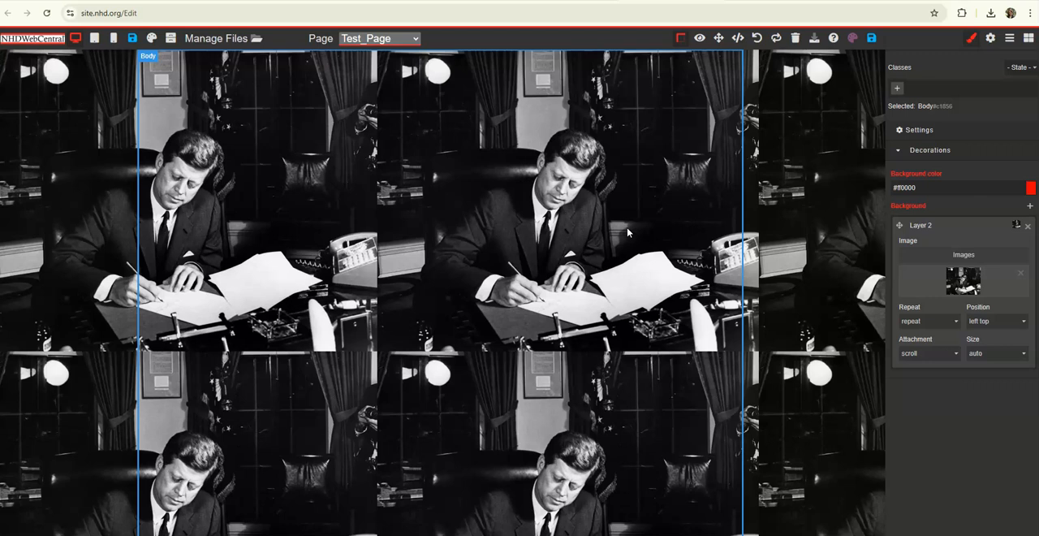
Set the photo to no-repeat, center center, size cover, and attachment back to scroll.
click(928, 321)
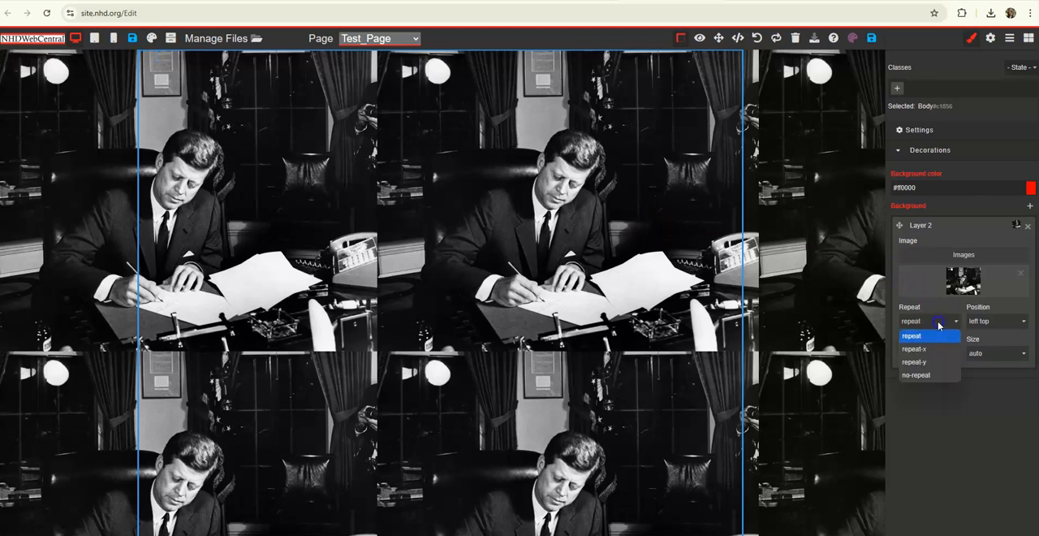
click(915, 375)
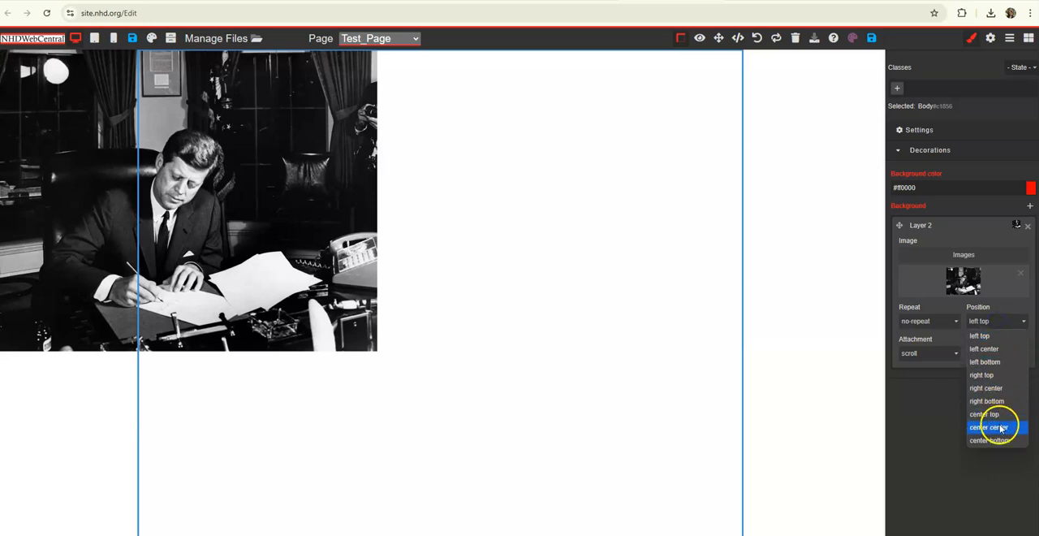
click(986, 436)
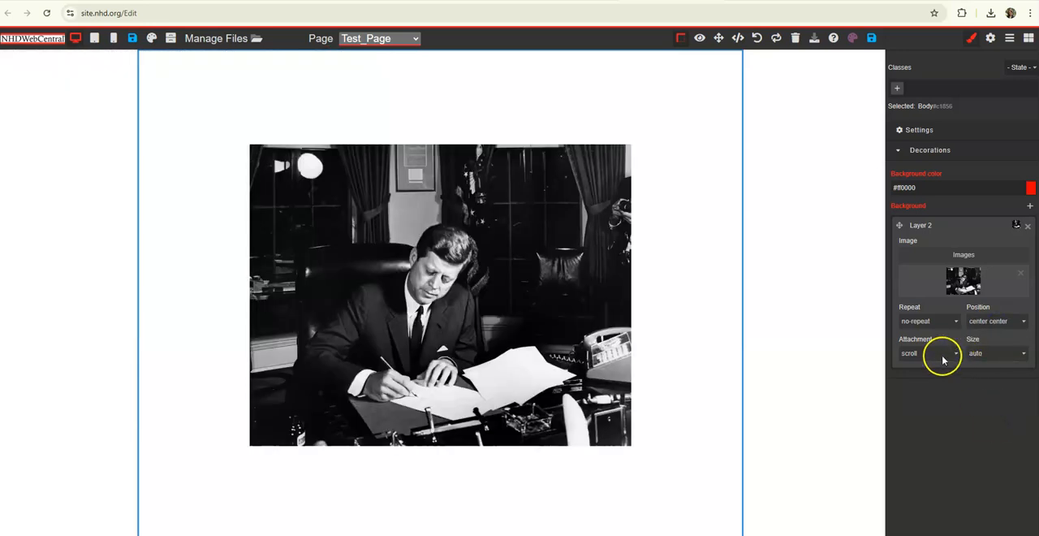
click(997, 353)
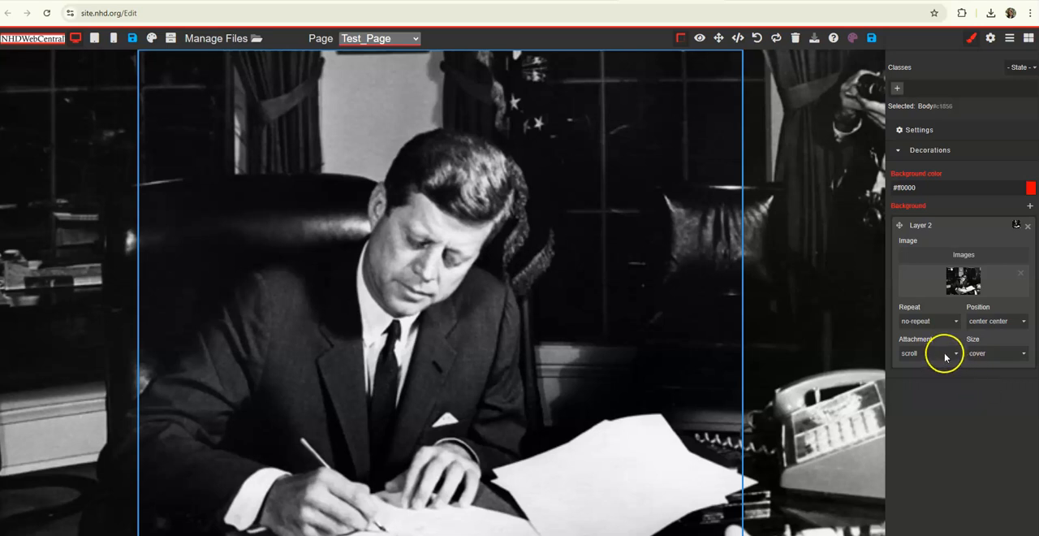
click(930, 353)
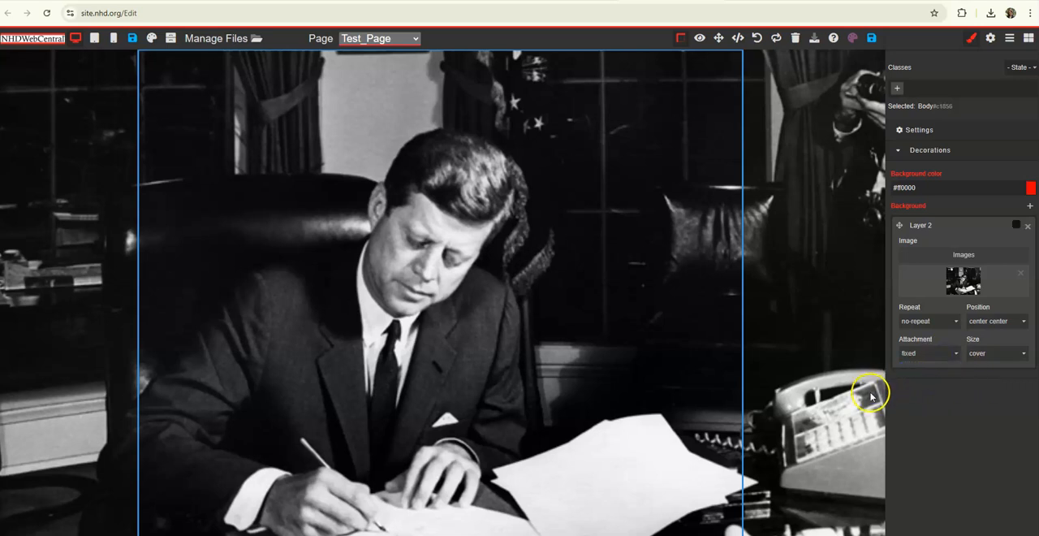
mouse_move(908, 357)
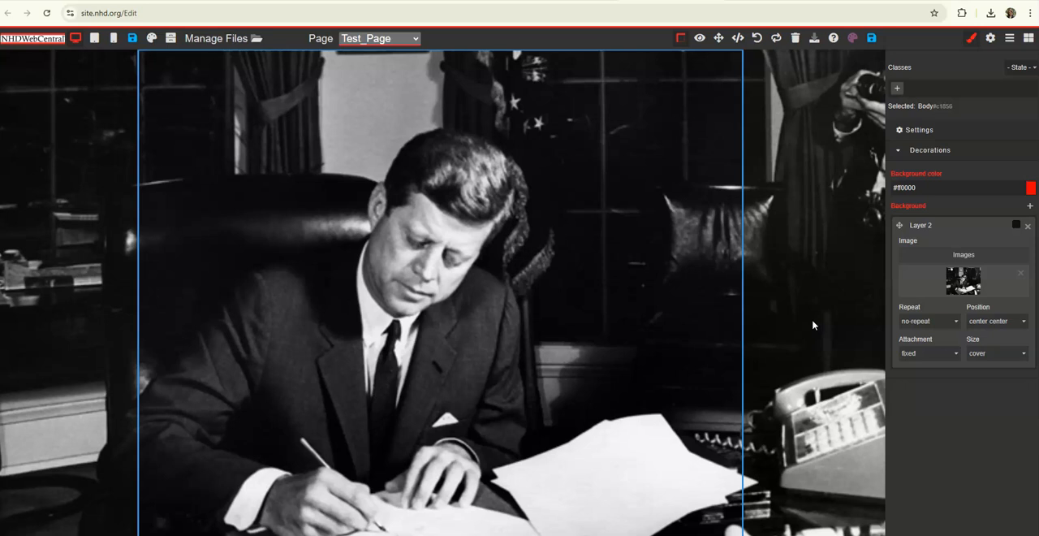
mouse_move(815, 325)
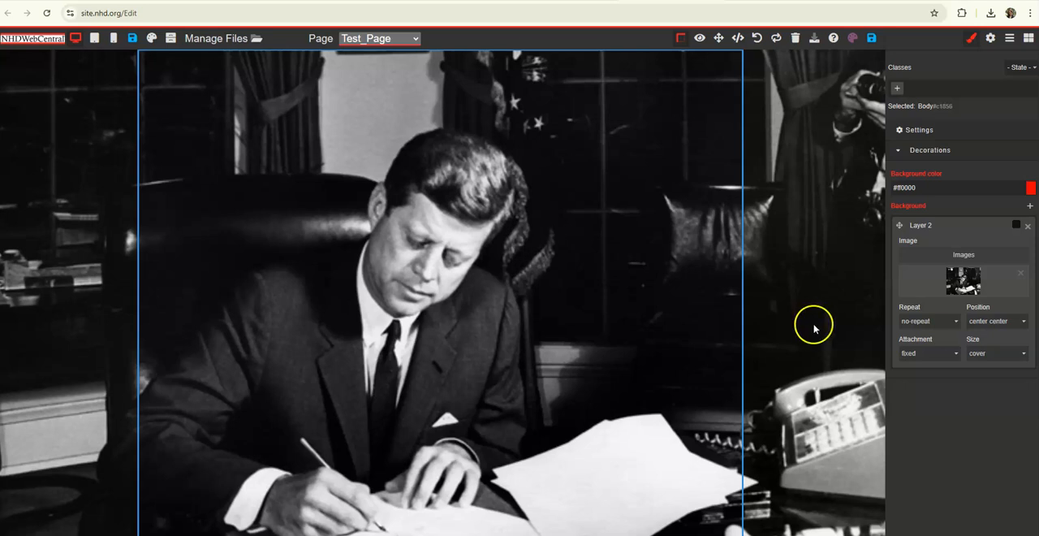
mouse_move(801, 341)
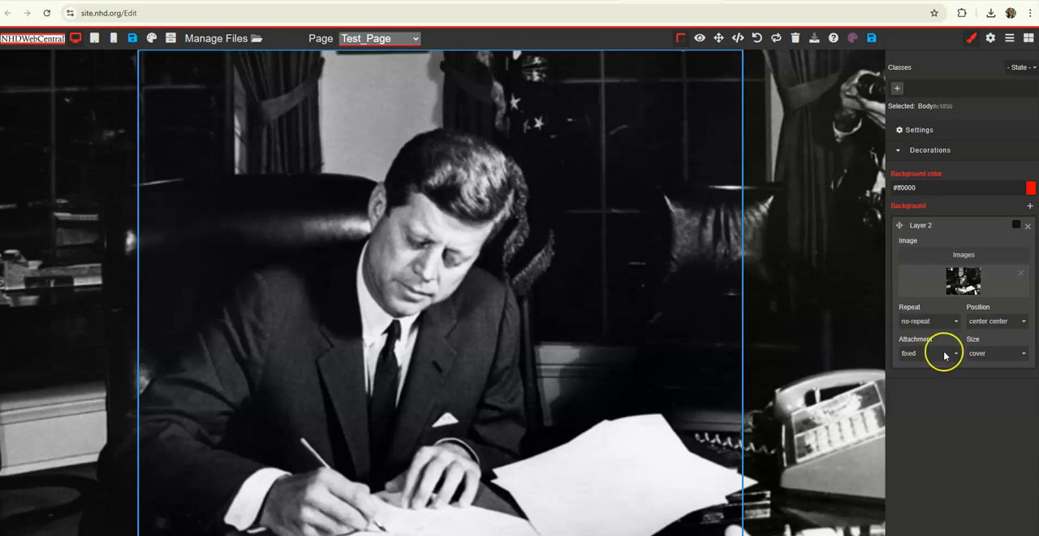
click(929, 353)
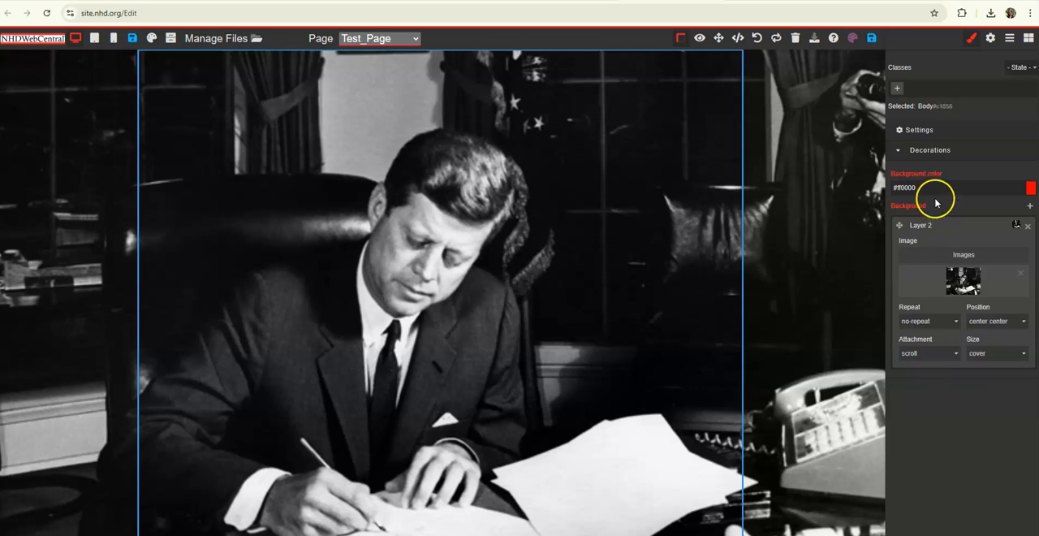
Insert a top text block and replace its placeholder with 'BREAKING BARRIERS IN HISTORY'.
click(1025, 39)
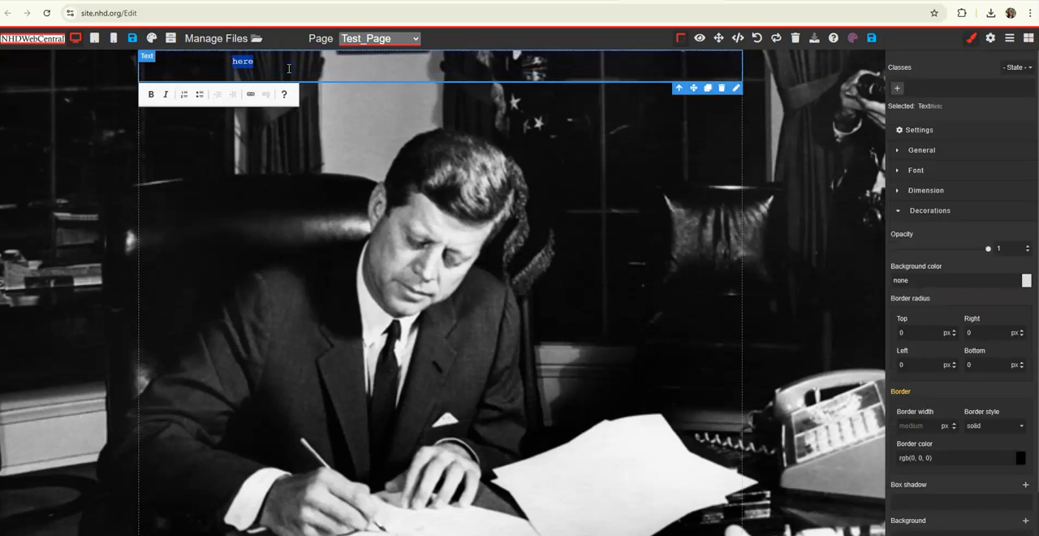
click(245, 61)
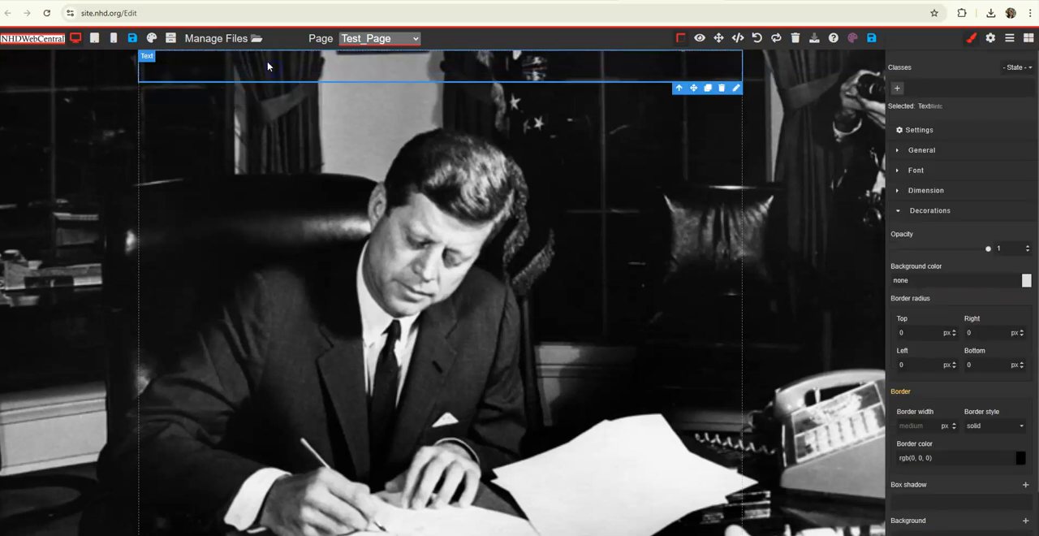
double_click(195, 66)
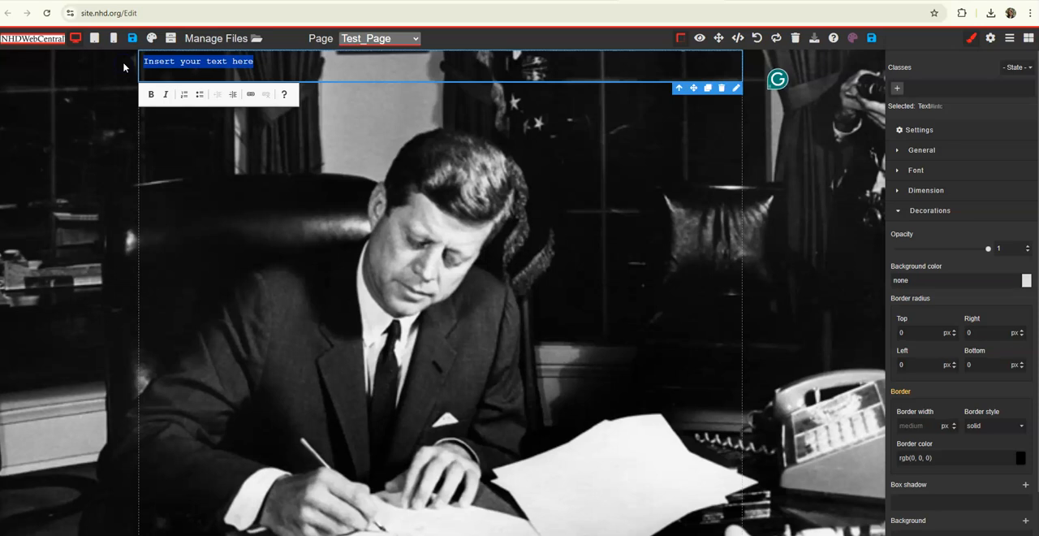
key(Delete)
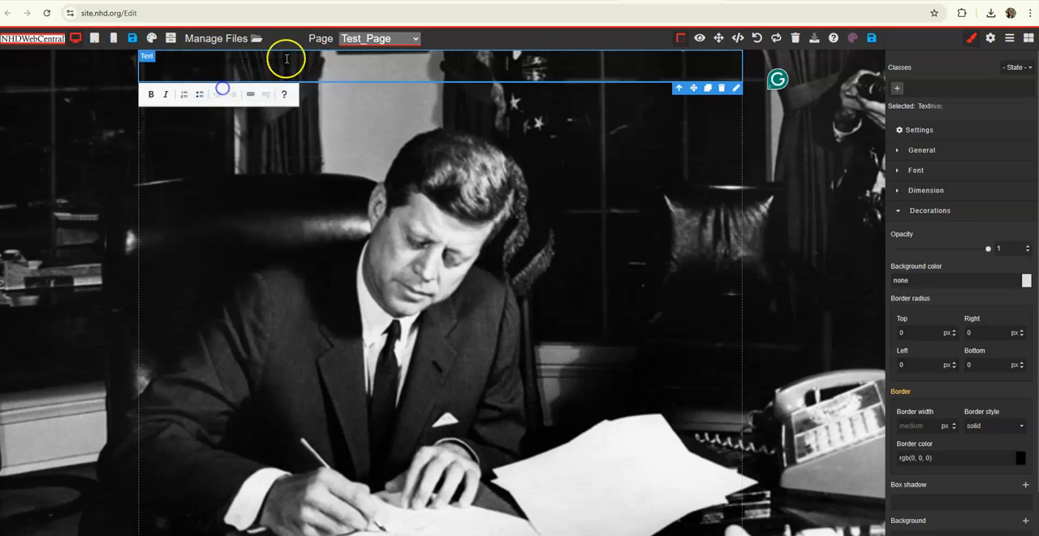
text(BREAKING BARRIERS IN HISTORY)
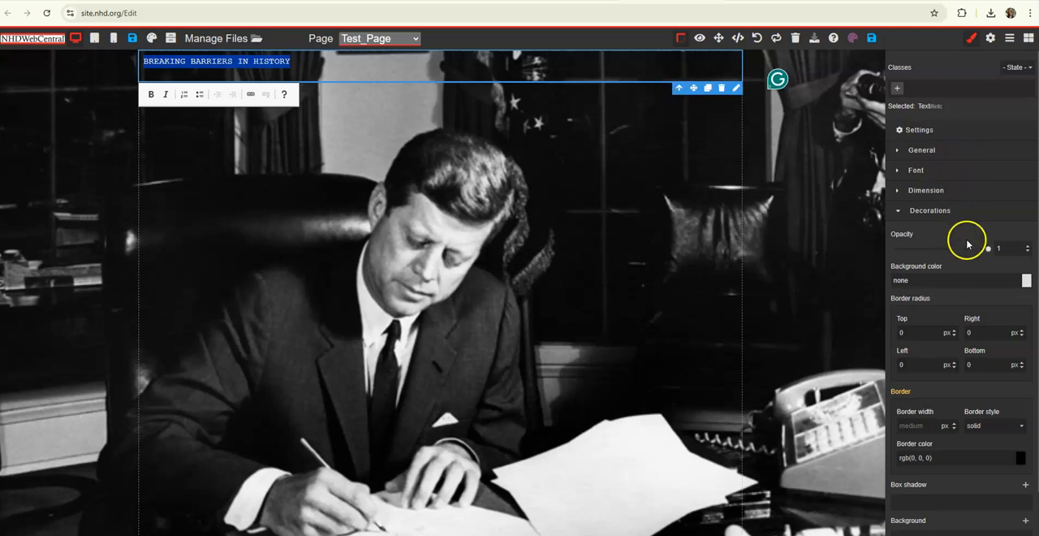
mouse_move(932, 255)
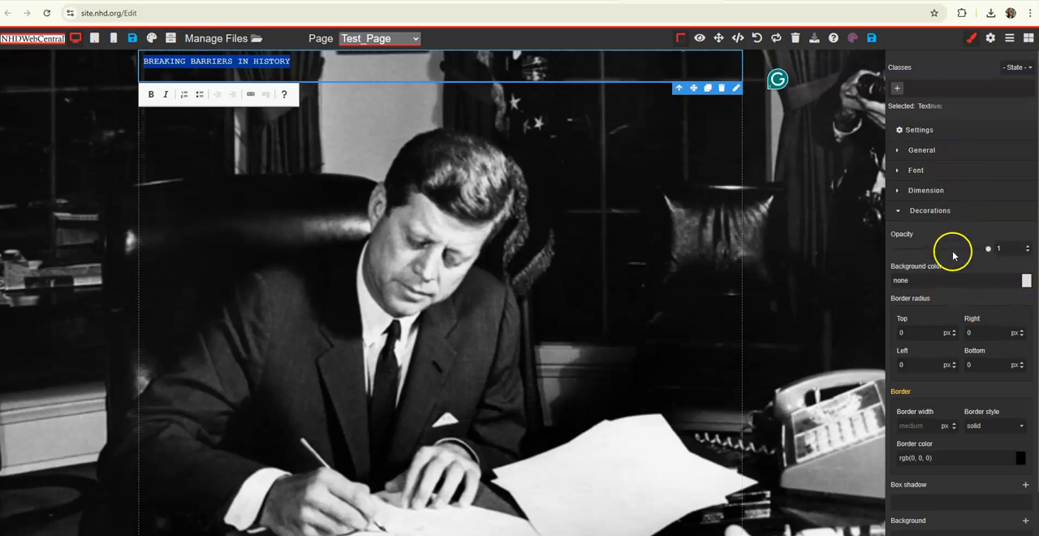
Make the heading Georgia 100px, centered, red #ff0000, then preview the published Test Page.
click(916, 169)
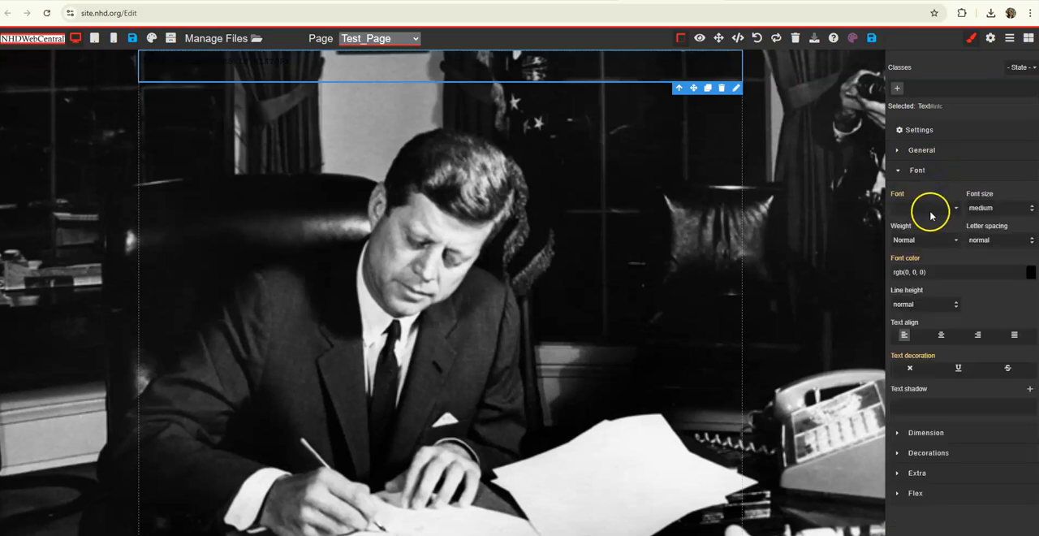
click(925, 207)
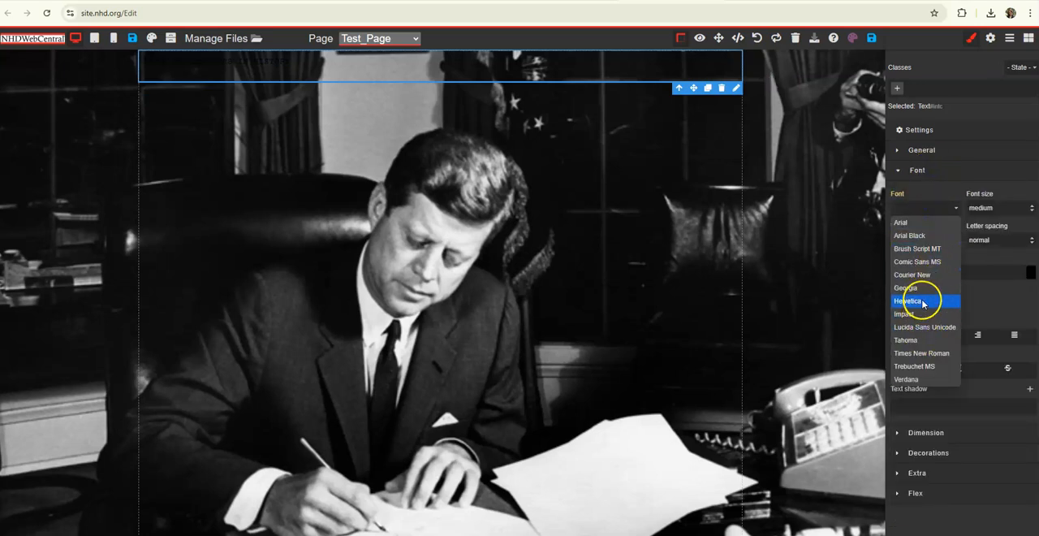
click(906, 288)
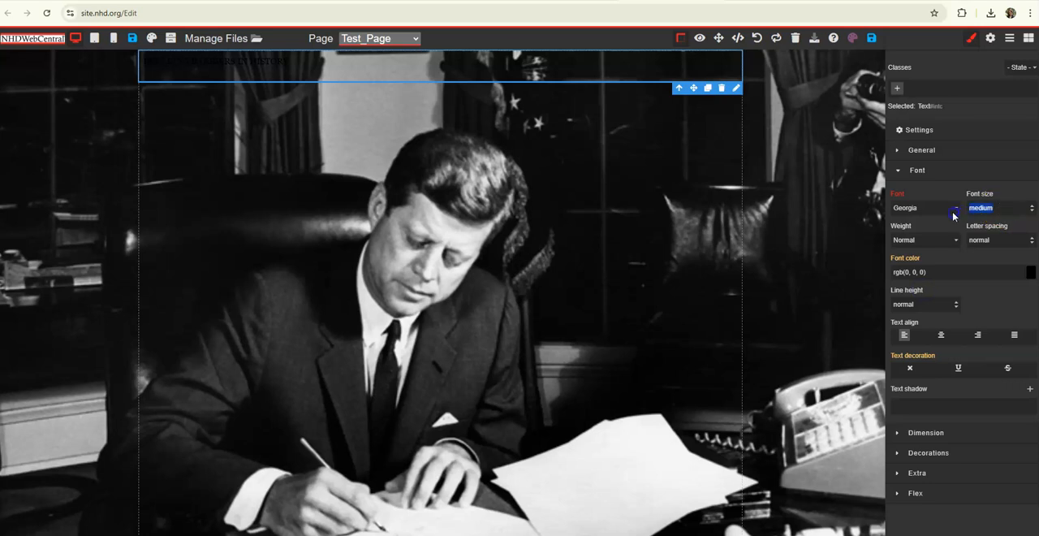
text(100)
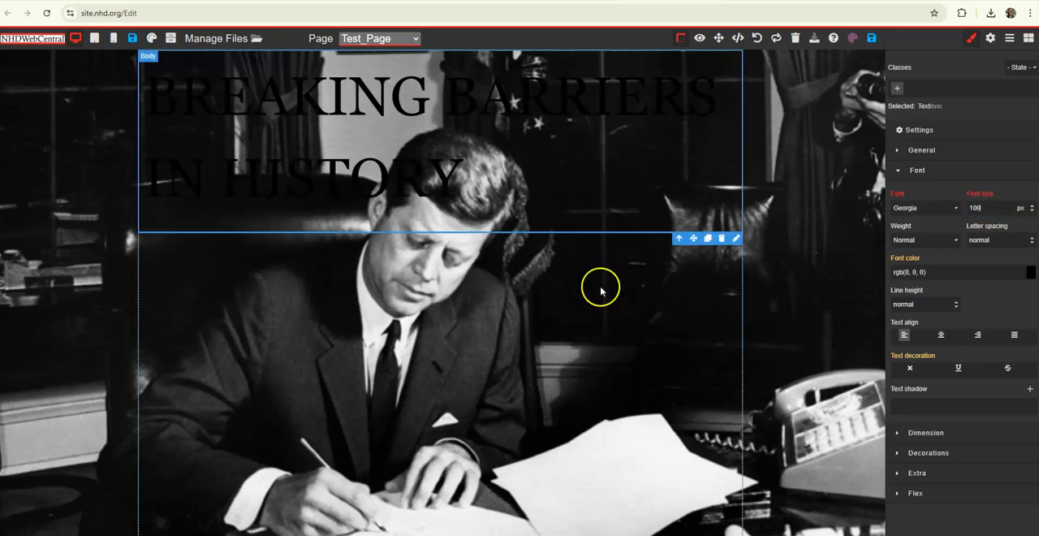
double_click(466, 168)
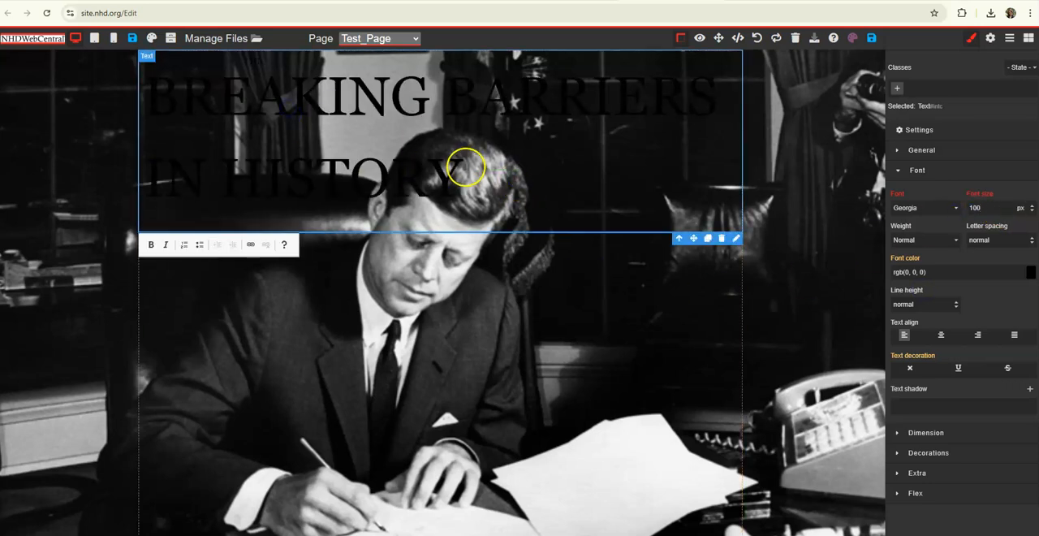
click(940, 335)
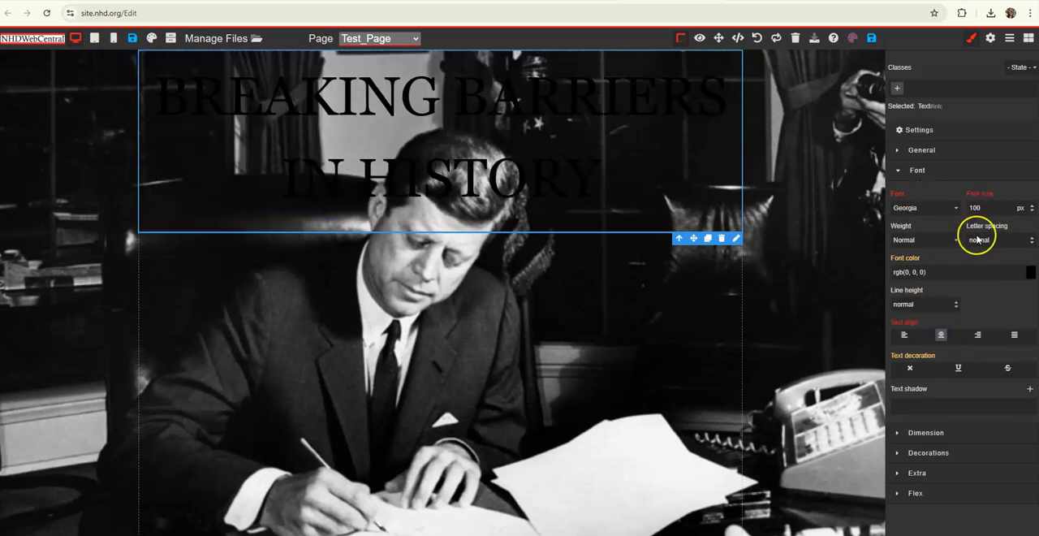
click(1026, 272)
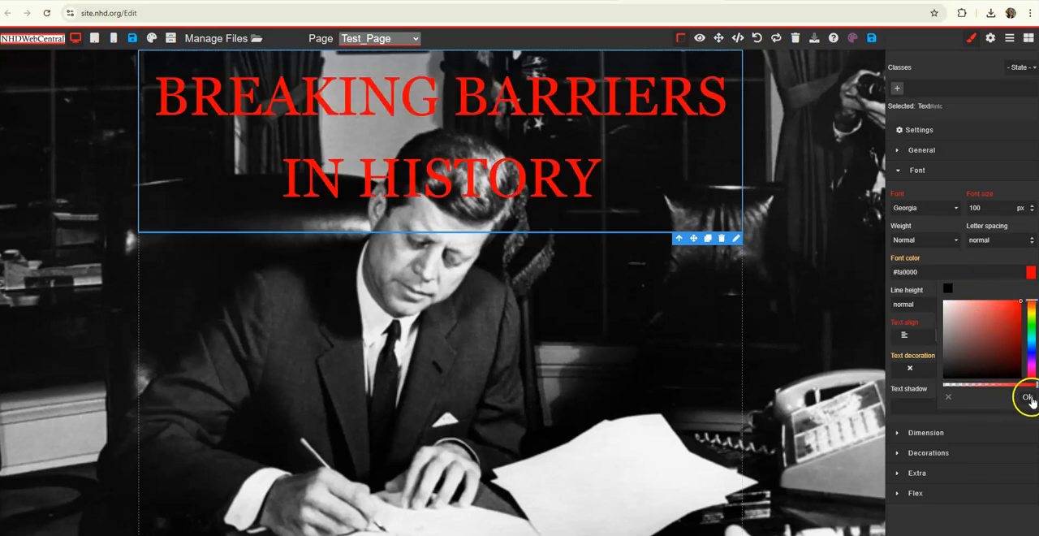
click(956, 369)
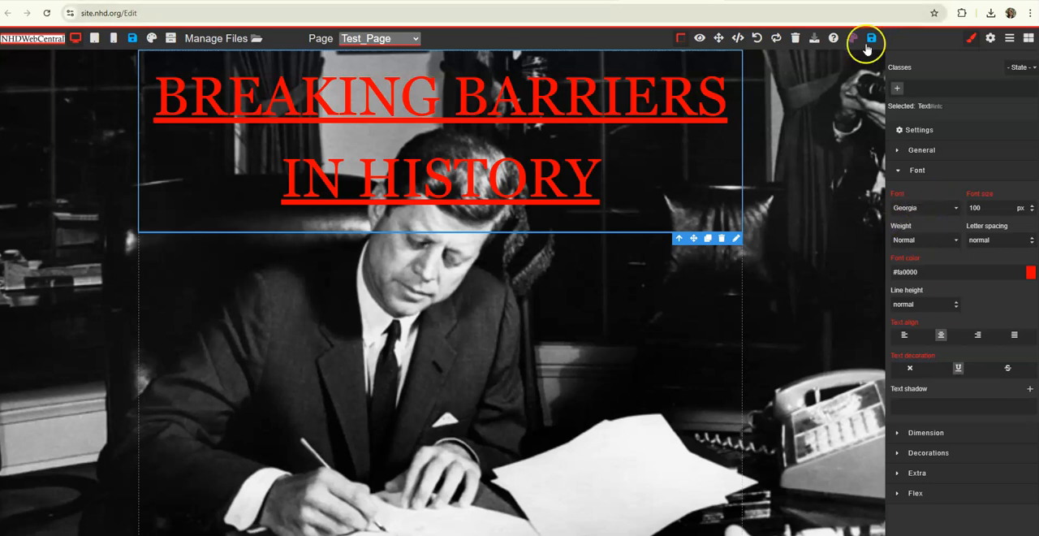
click(871, 38)
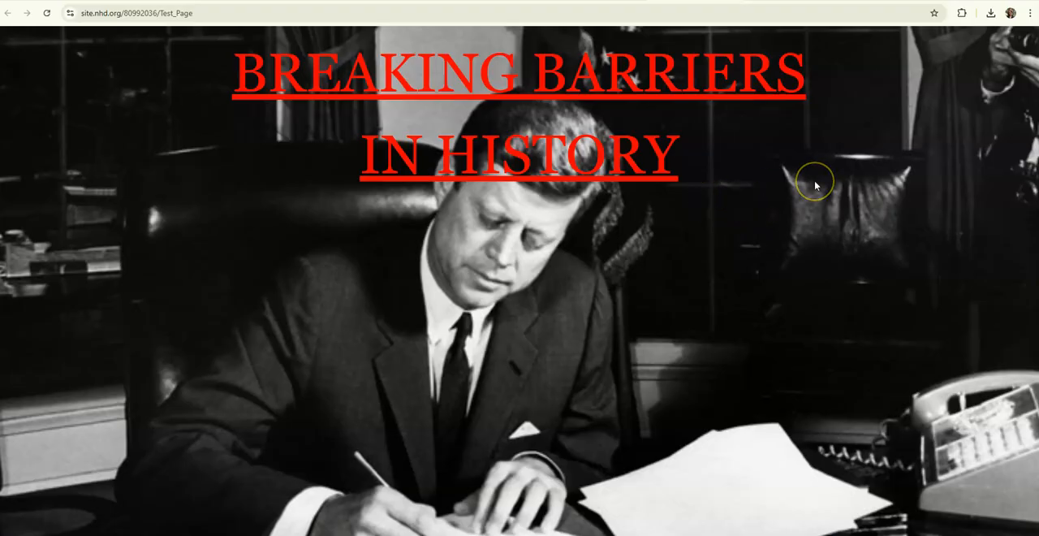
mouse_move(815, 186)
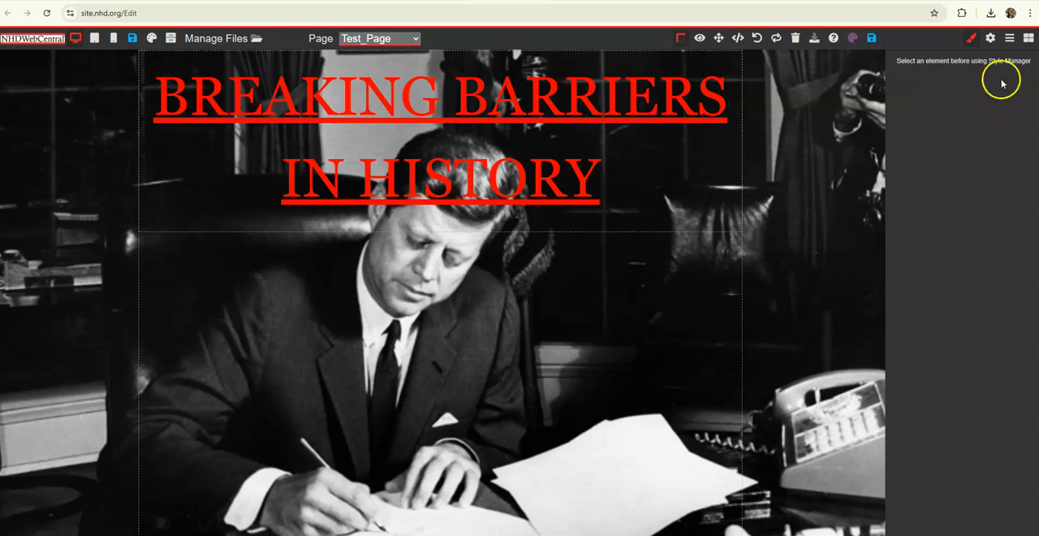
Open the Blocks panel and scroll down to the Navigation Button block.
click(1028, 39)
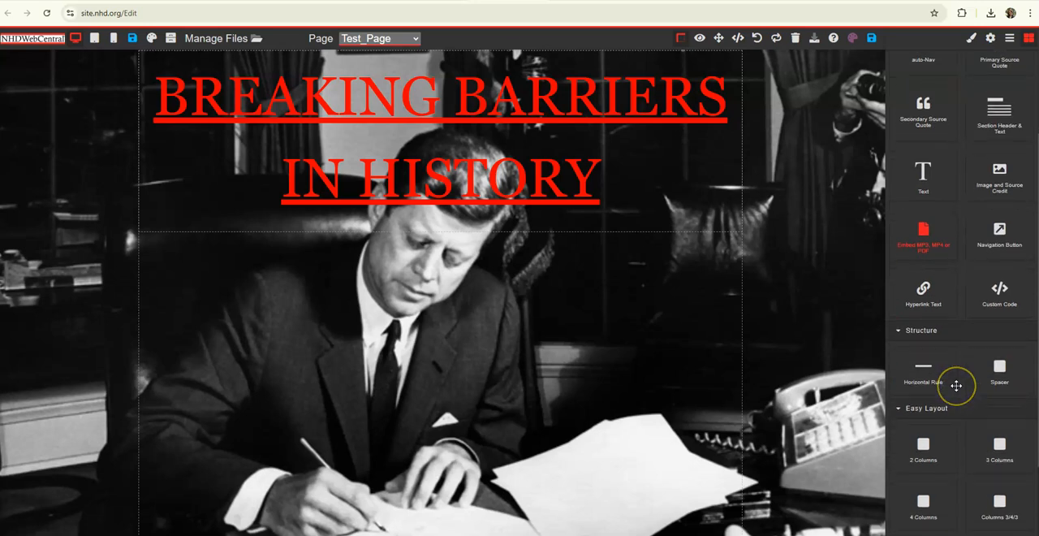
scroll(down, 3)
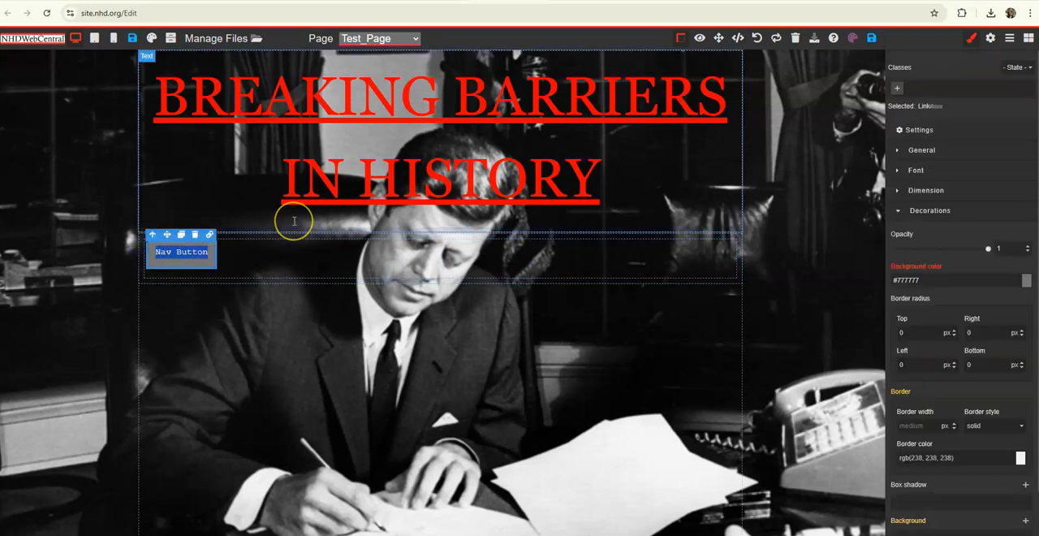
Label the button ENTER SITE, give it a red background, link it to Historical_Context, and save.
text(ENTER SITE)
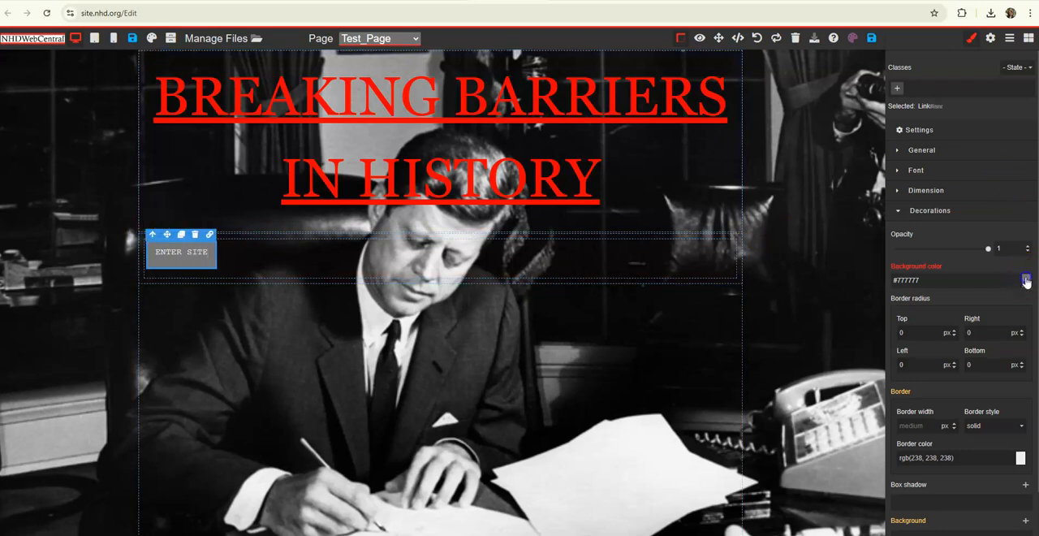
click(1023, 279)
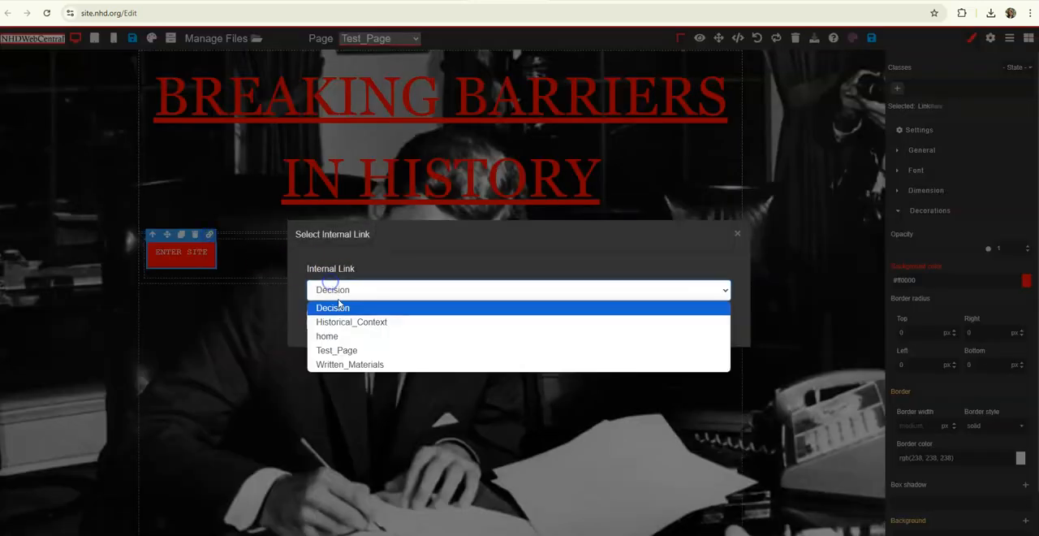
mouse_move(351, 322)
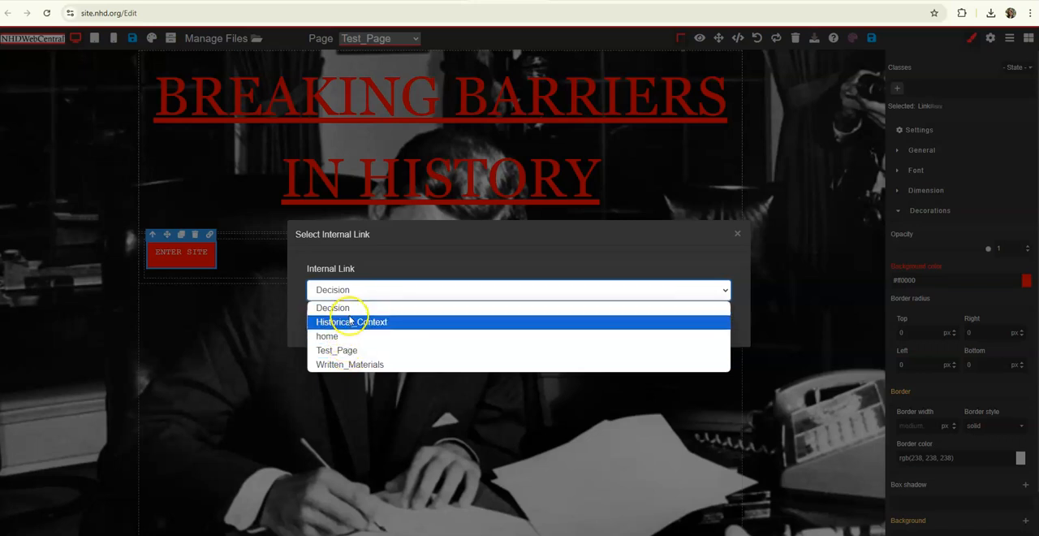
click(349, 322)
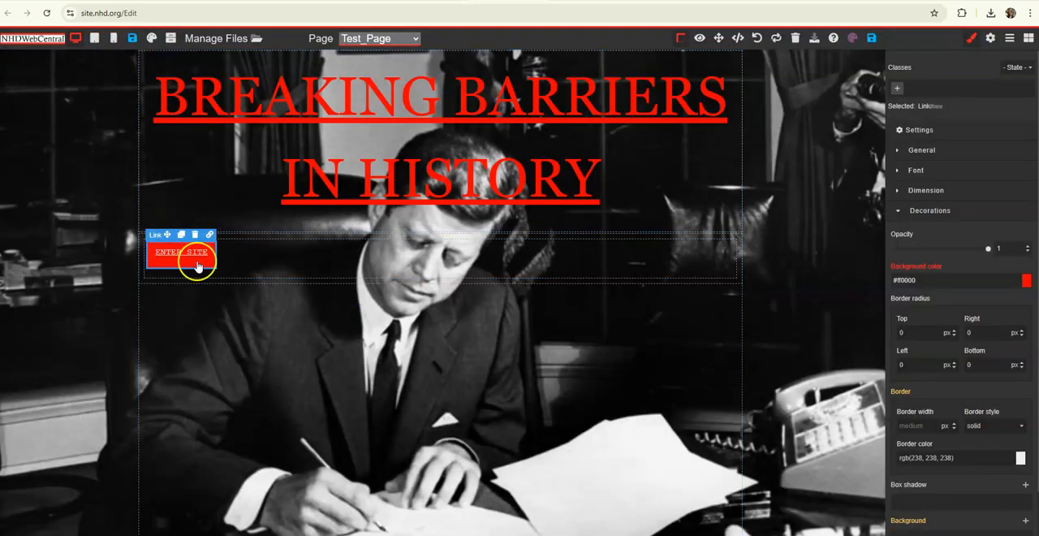
click(872, 38)
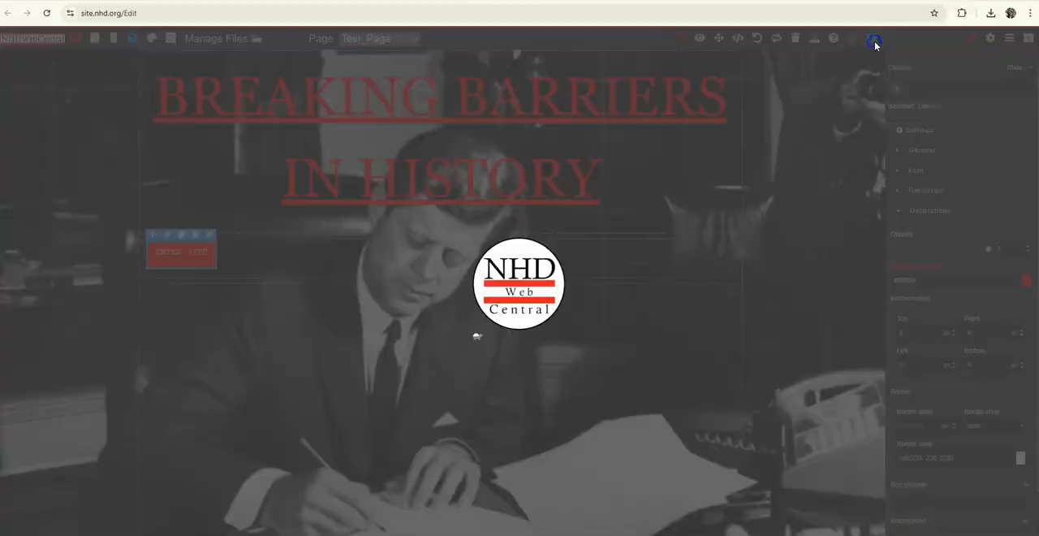
click(873, 38)
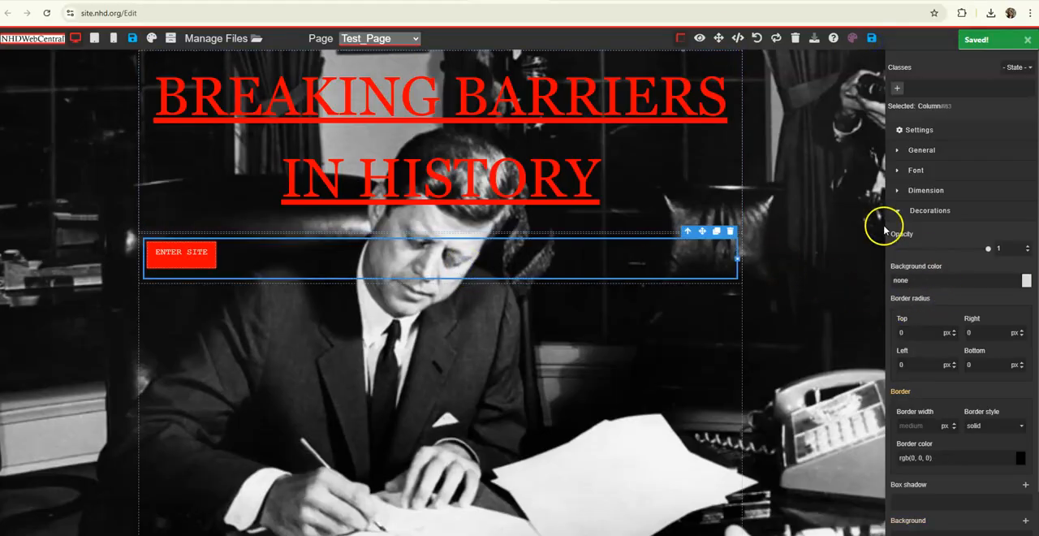
Center-align the ENTER SITE button within its column.
click(917, 170)
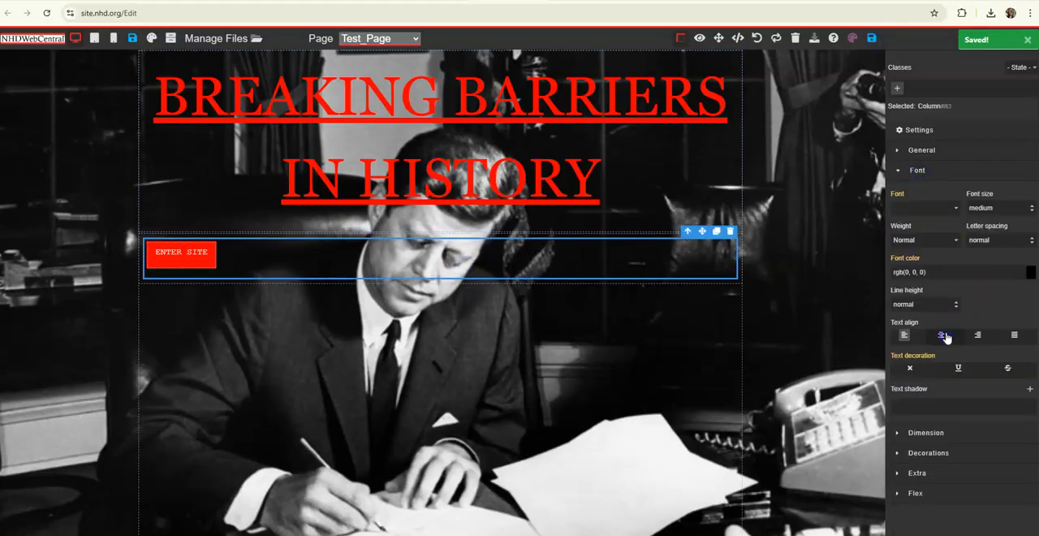
click(939, 335)
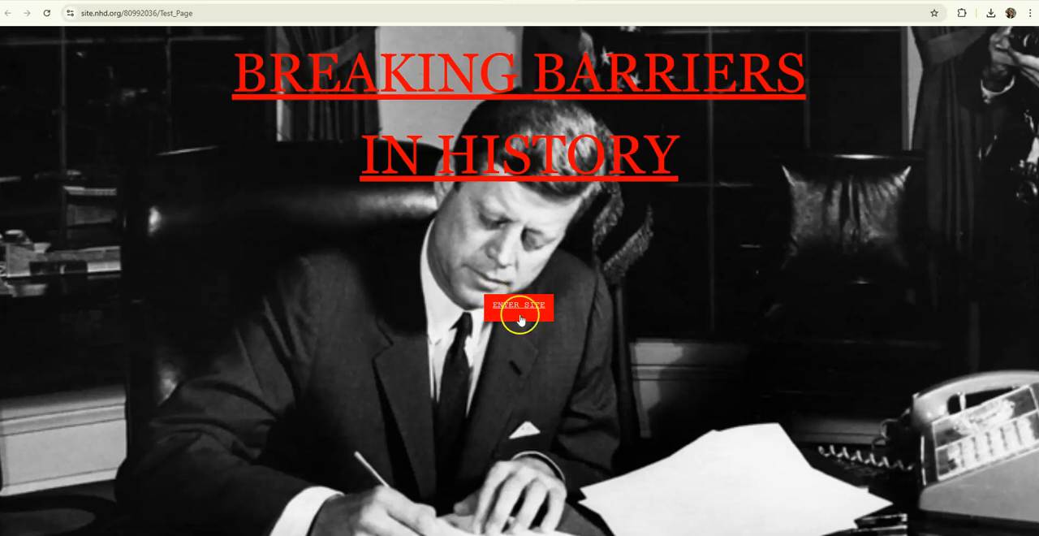
Test the ENTER SITE link, then visit Making a Decision, Written Materials and Historical Context.
click(519, 307)
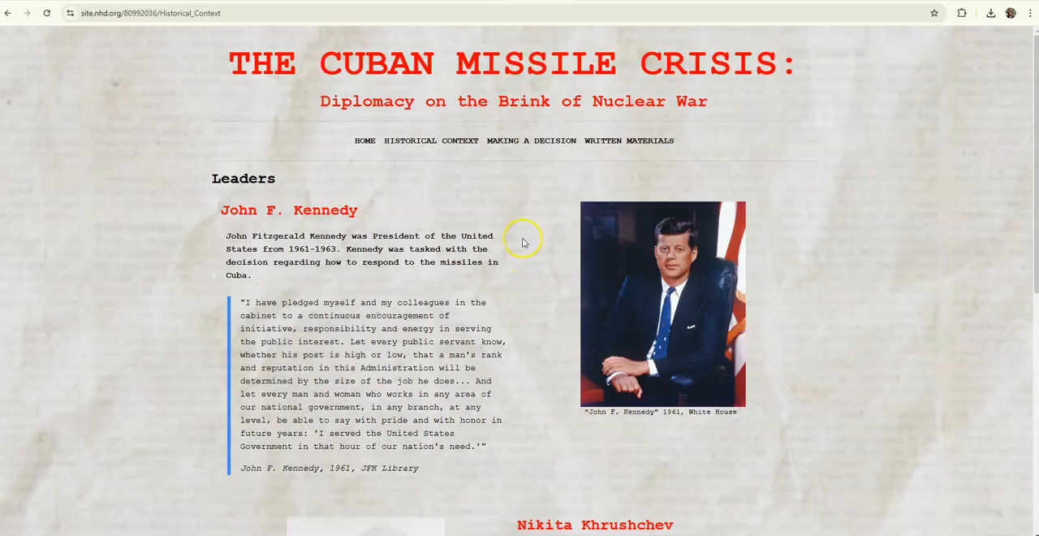
mouse_move(515, 155)
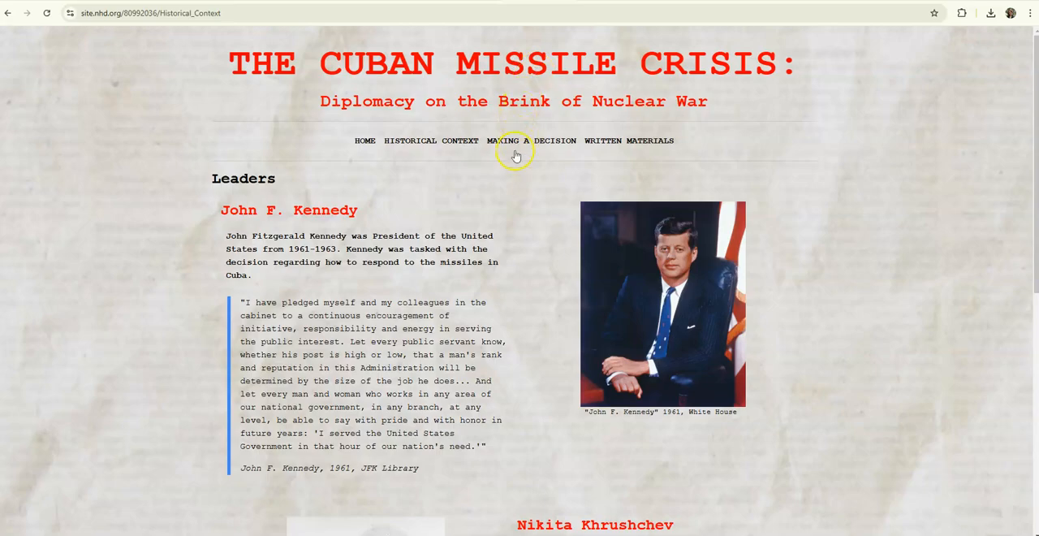
click(529, 140)
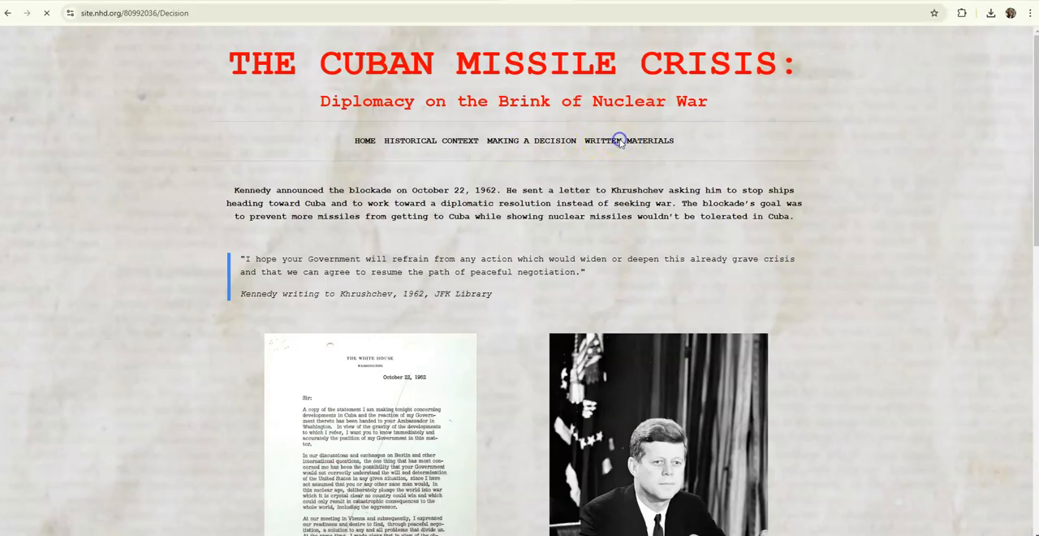
click(633, 140)
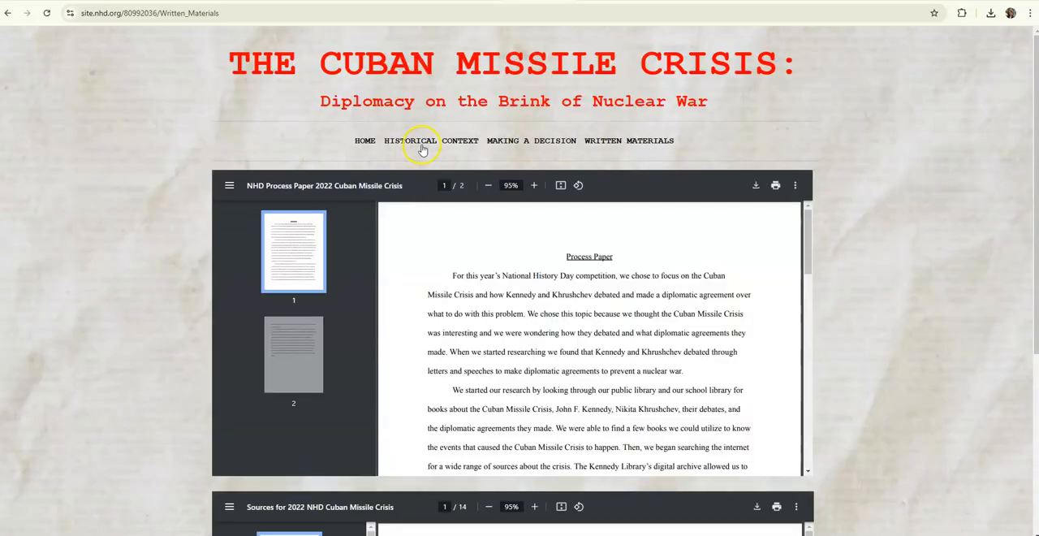
click(411, 140)
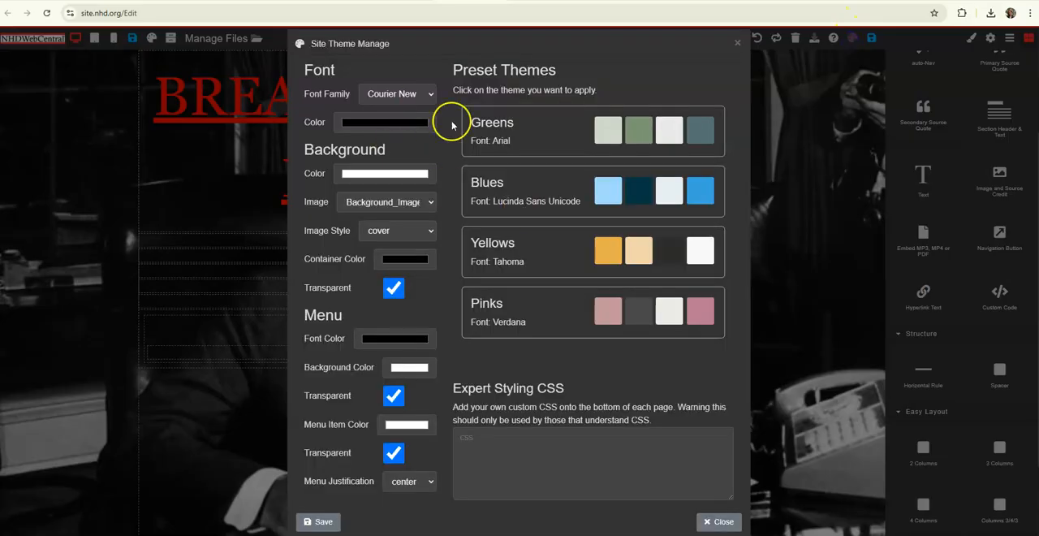
mouse_move(83, 247)
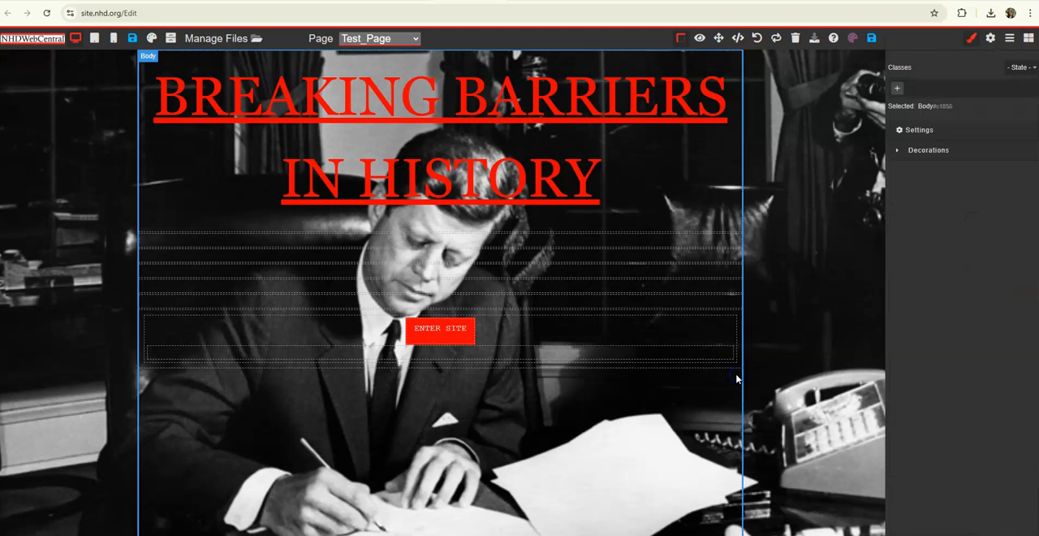
Expand the page body's Decorations section in Style Manager.
click(928, 150)
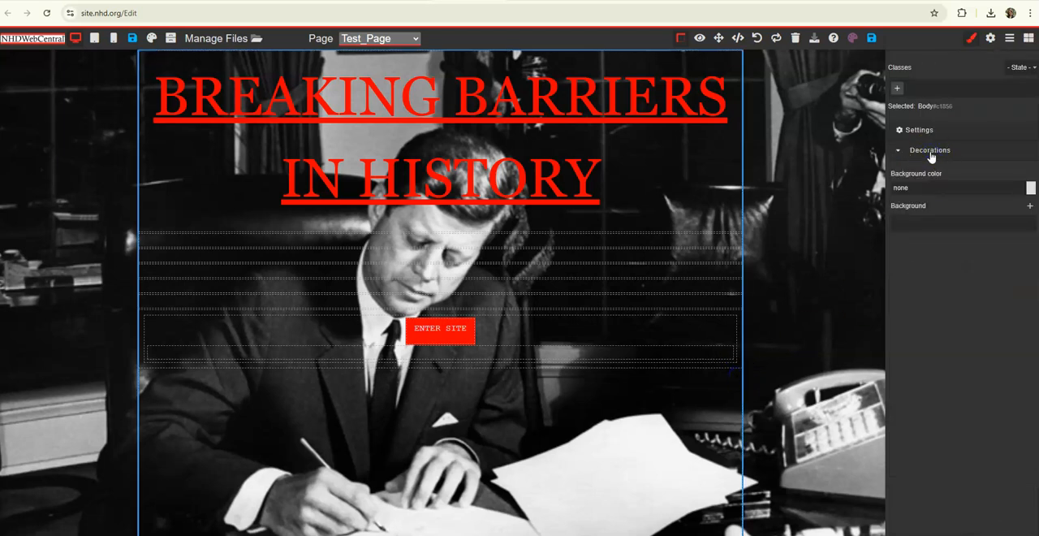